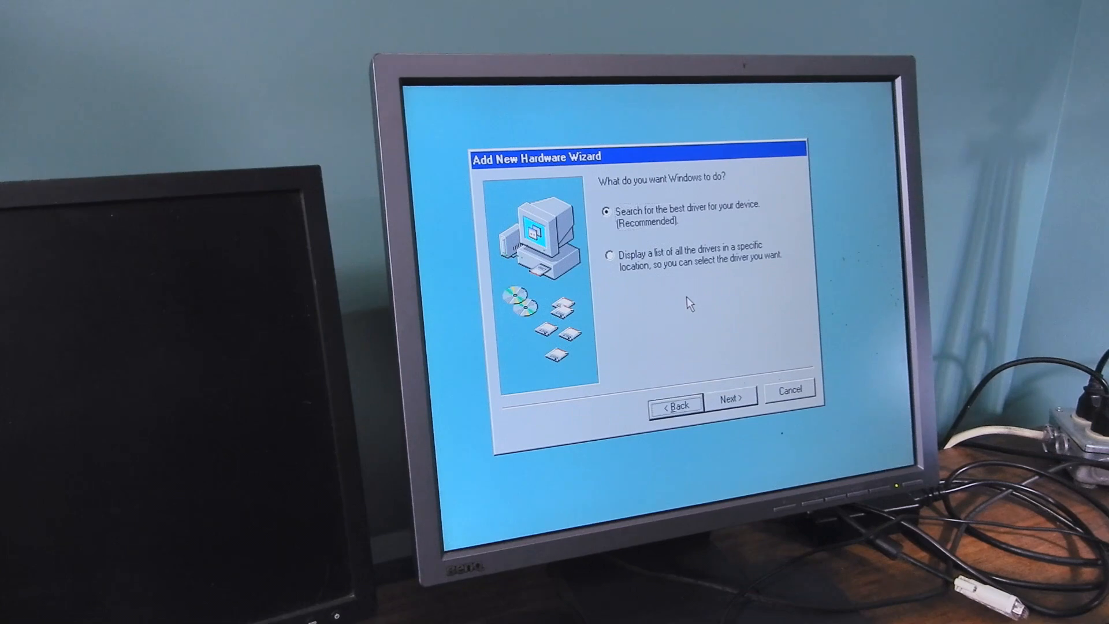
Let the wizard search for and install PROMIS~1.INF for the Promise SATA150 TX2plus controller.
{"action": "left_click", "coordinate": [731, 399]}
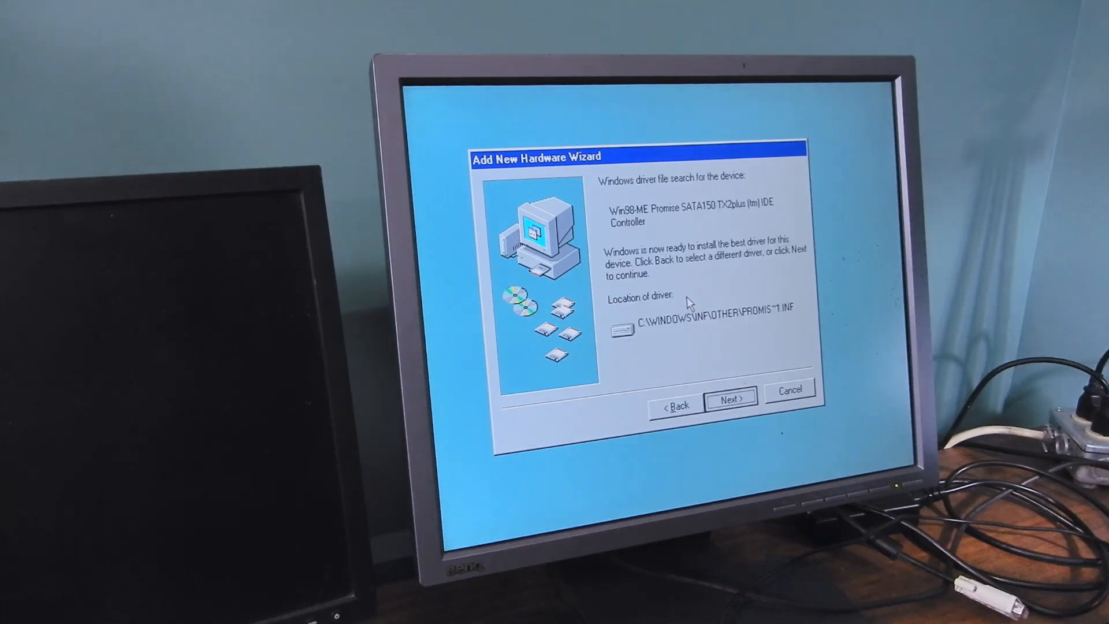
{"action": "left_click", "coordinate": [730, 398]}
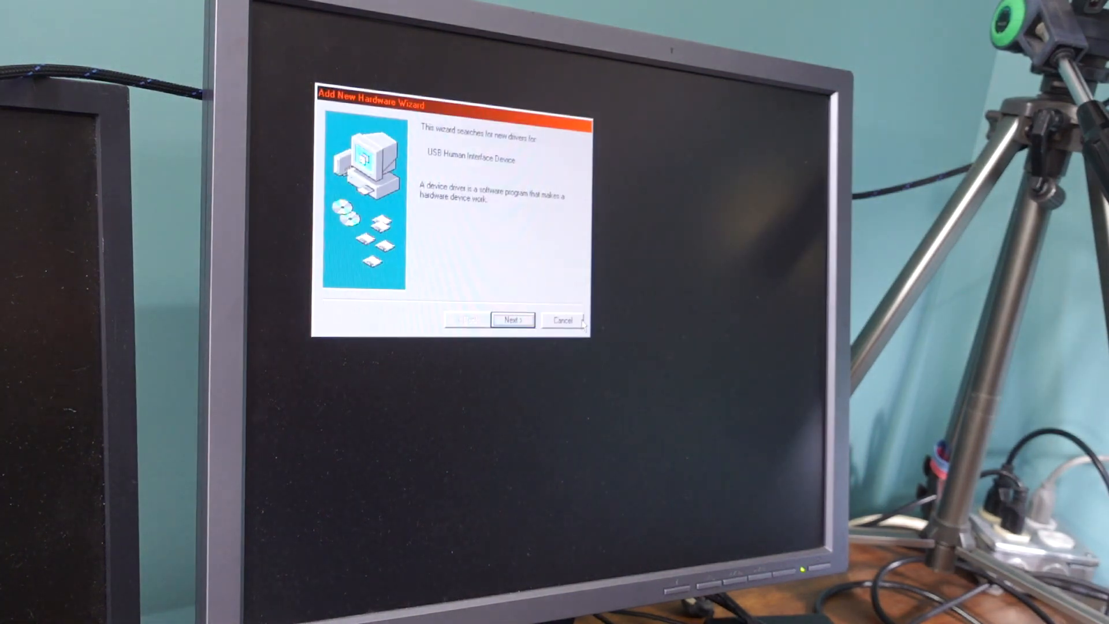
Run the HIDDEV.INF install, dismiss the Windows 98 CD request, and finish after error 1FB.
{"action": "left_click", "coordinate": [513, 320]}
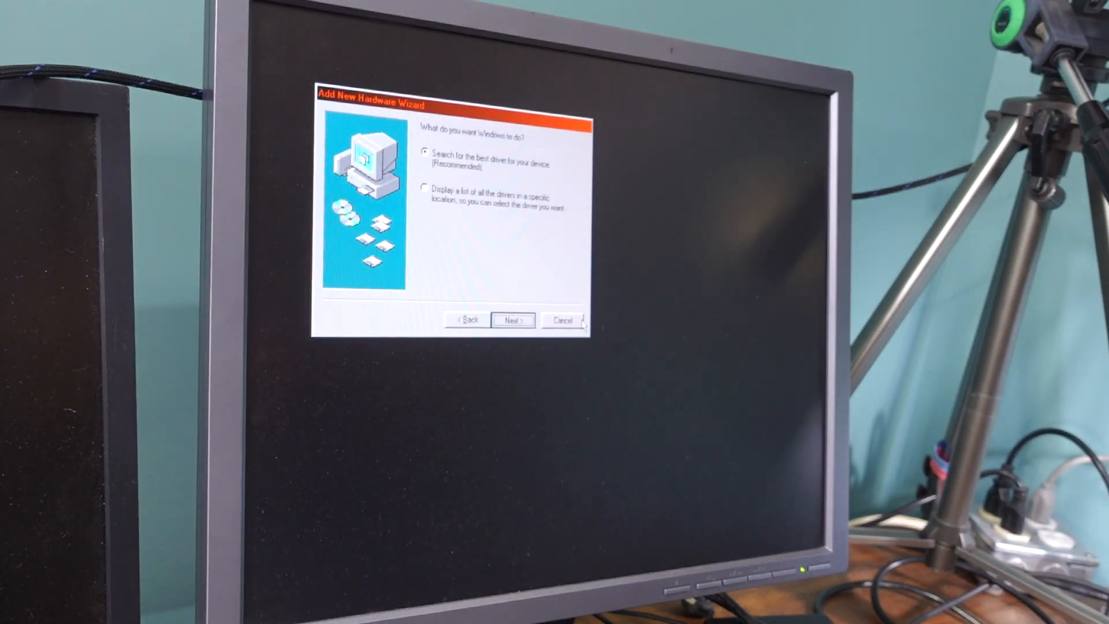
{"action": "left_click", "coordinate": [513, 320]}
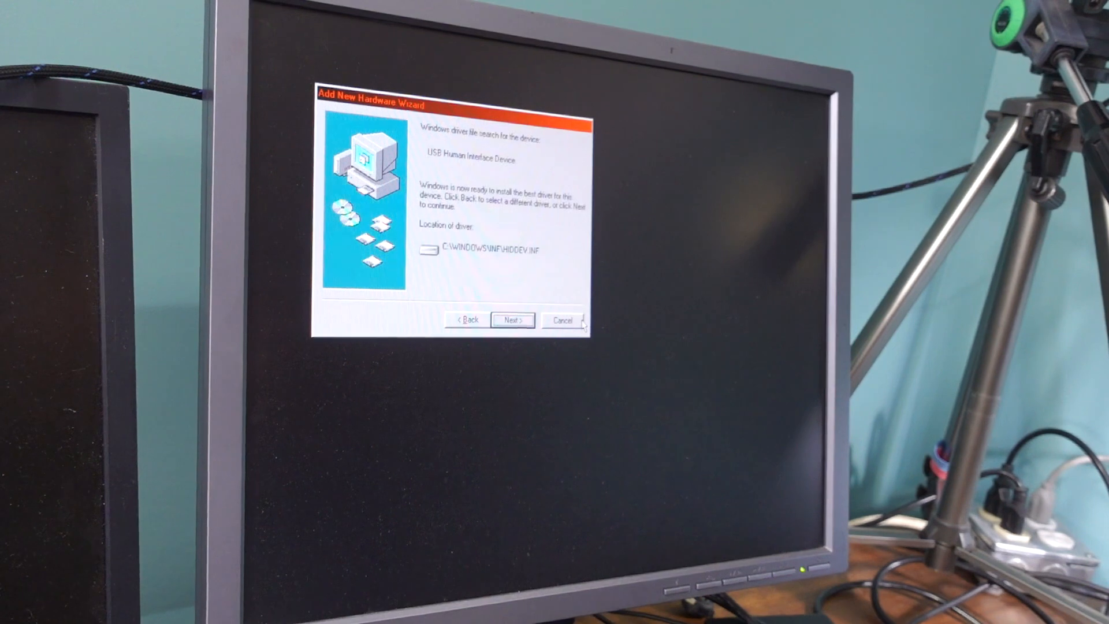
{"action": "left_click", "coordinate": [512, 321]}
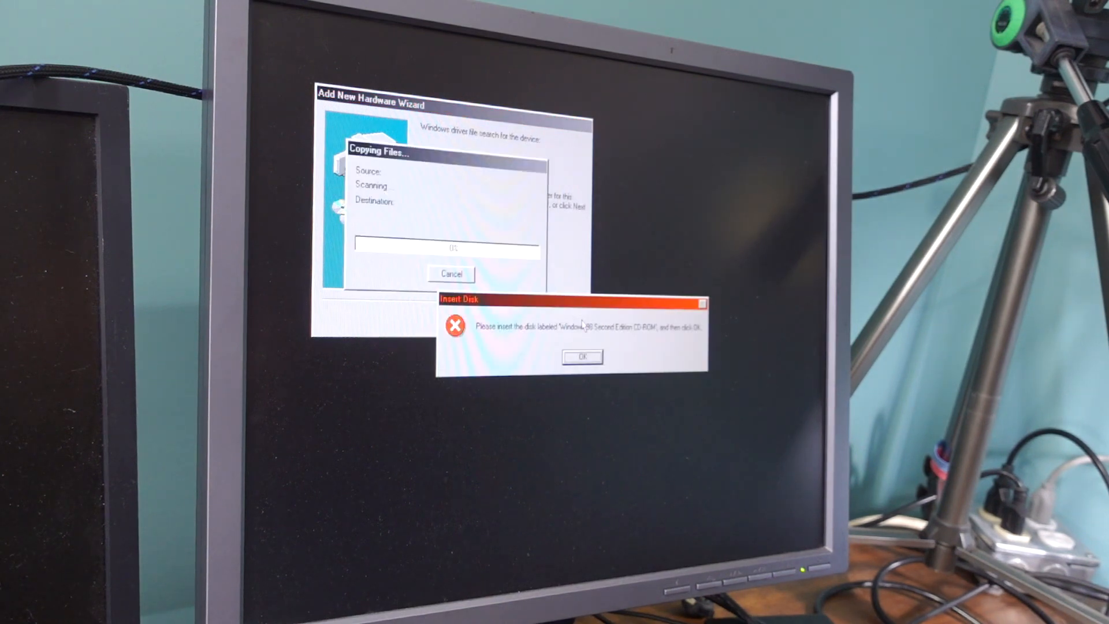
{"action": "left_click", "coordinate": [582, 357]}
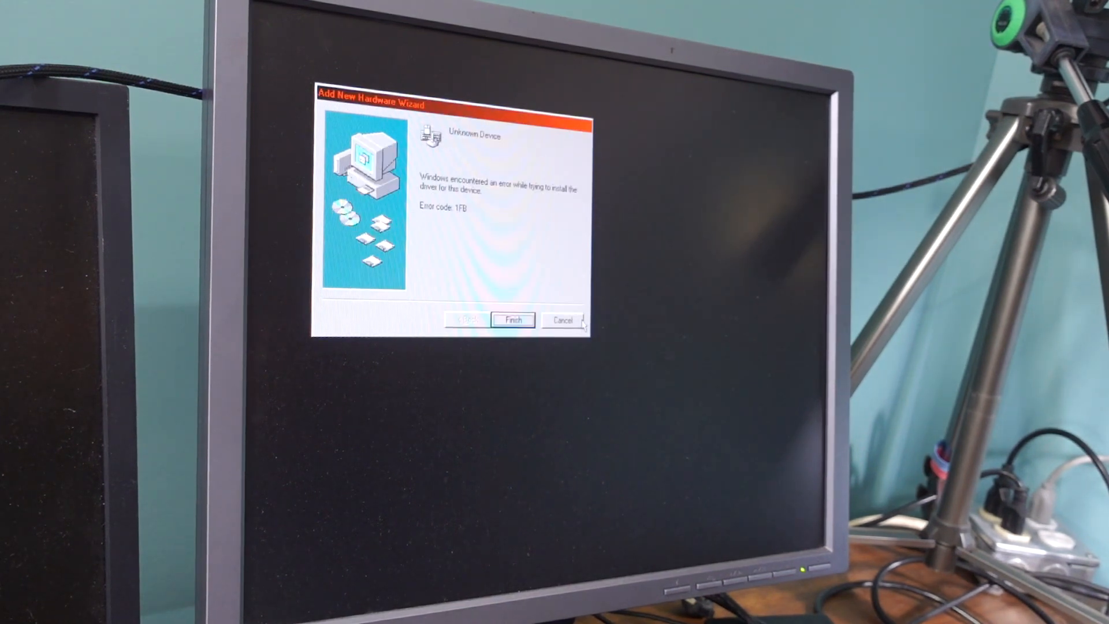
{"action": "left_click", "coordinate": [513, 320]}
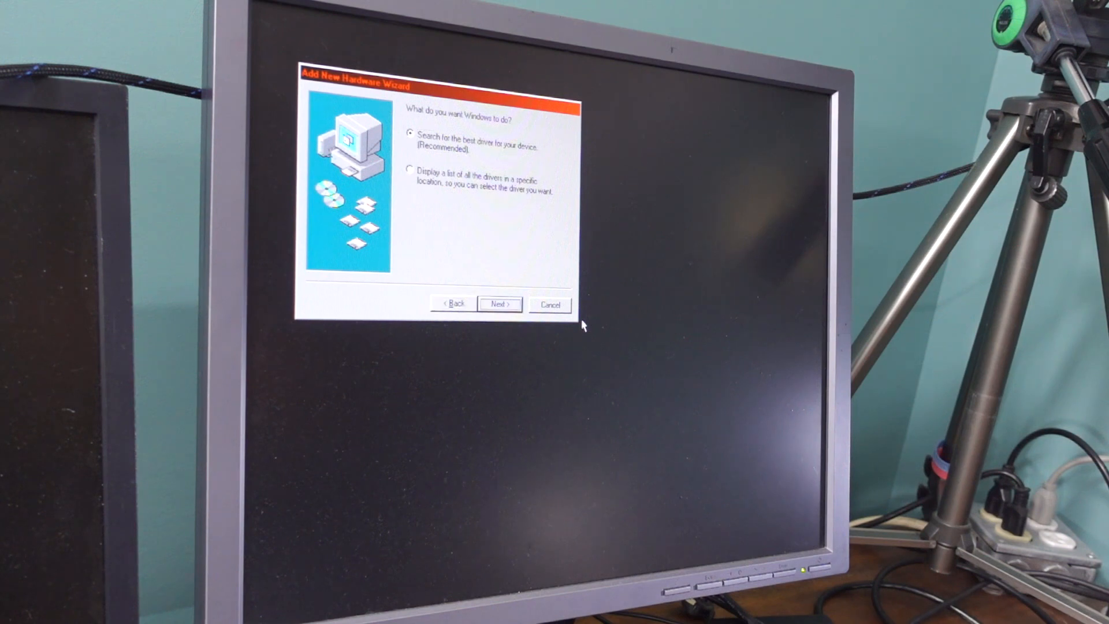
Retry the HIDDEV.INF install and browse C:\windows for the missing hidclass.sys file.
{"action": "left_click", "coordinate": [500, 304]}
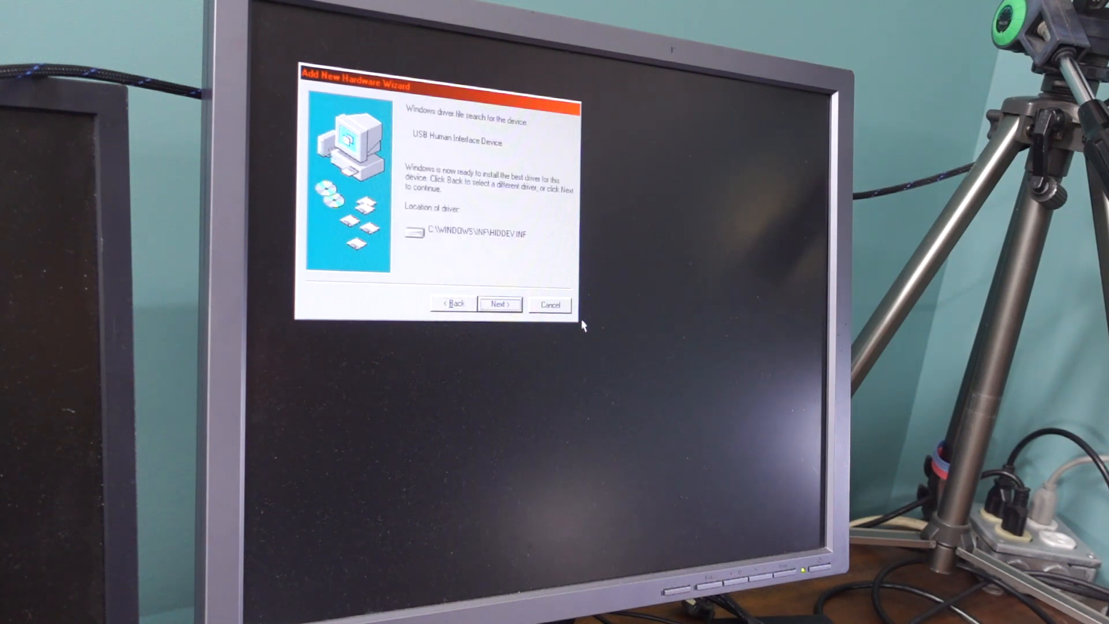
{"action": "left_click", "coordinate": [499, 304]}
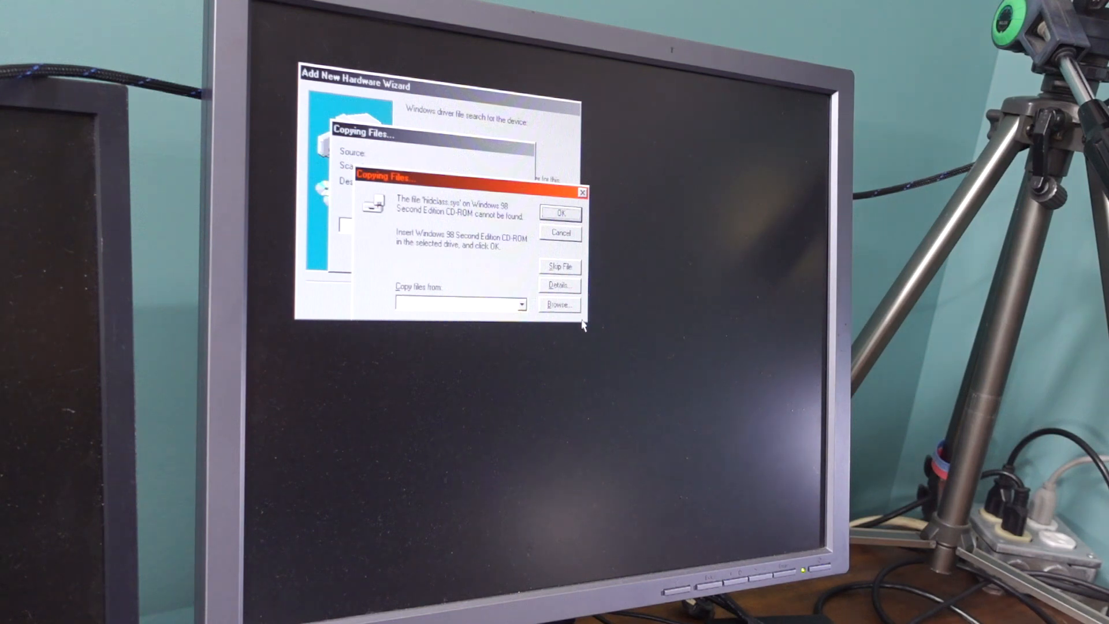
{"action": "left_click", "coordinate": [559, 305]}
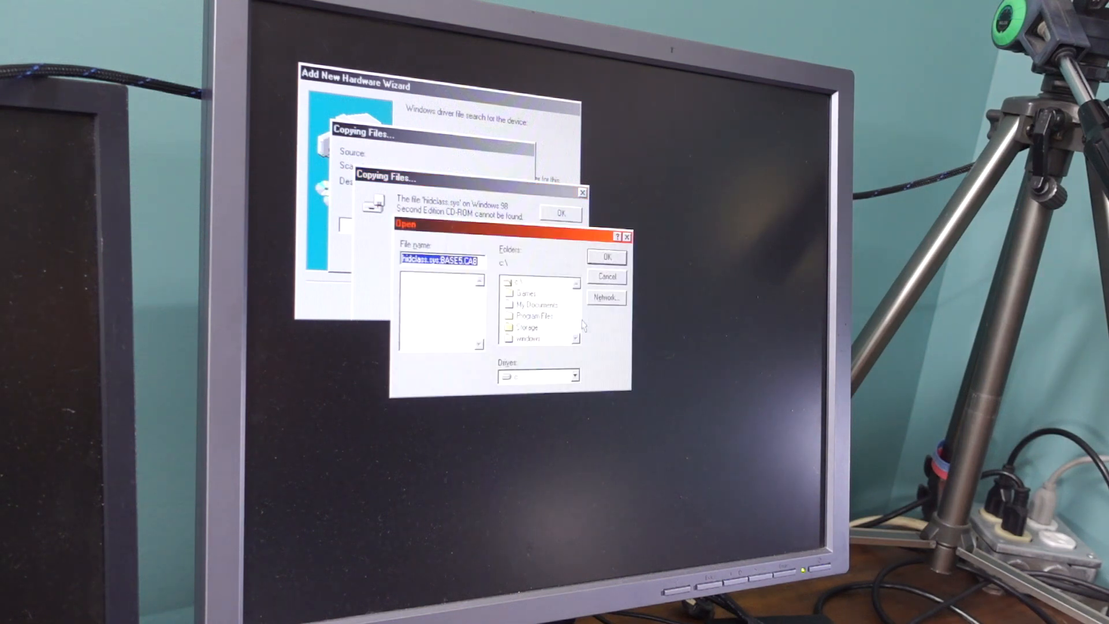
{"action": "double_click", "coordinate": [526, 339]}
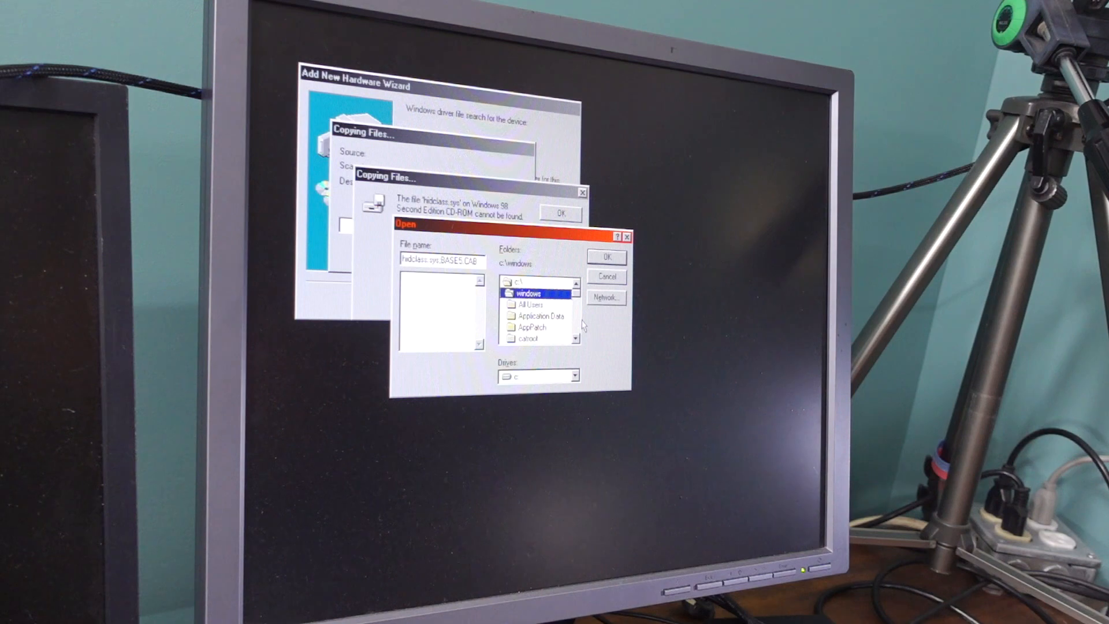
{"action": "scroll", "scroll_direction": "down", "scroll_amount": 3}
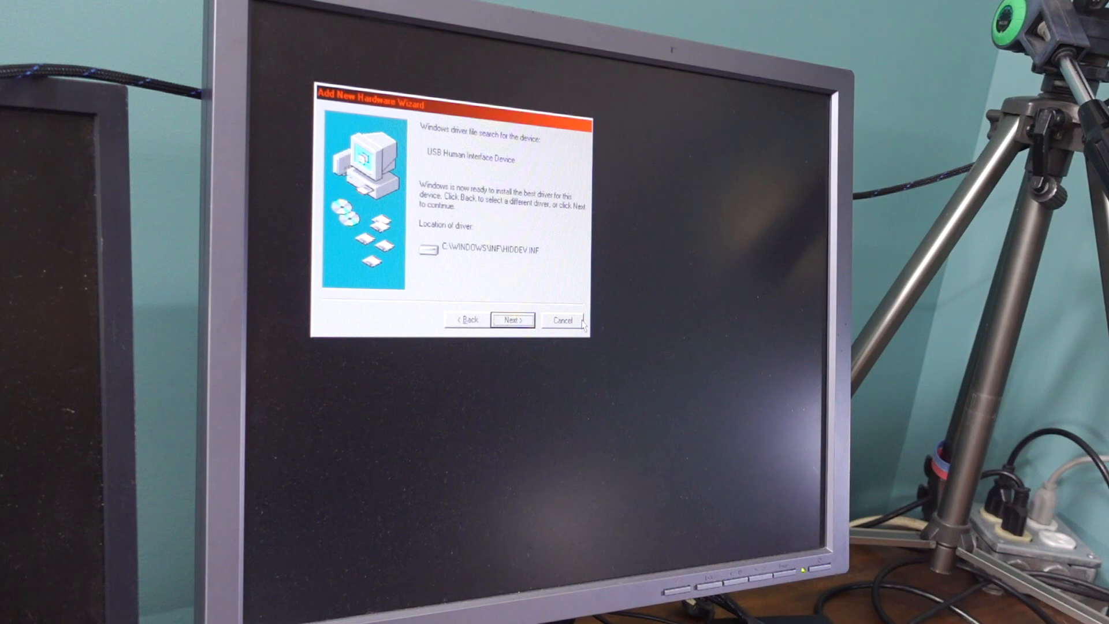
Go back and rerun the driver search to start installing HIDDEV.INF again.
{"action": "left_click", "coordinate": [468, 319]}
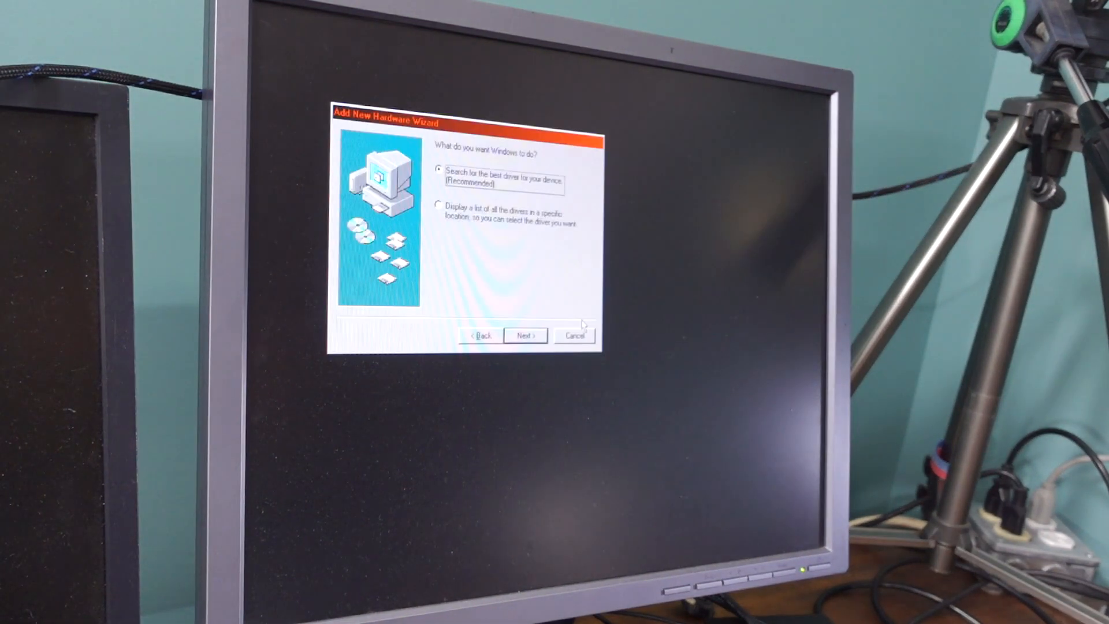
{"action": "left_click", "coordinate": [526, 335]}
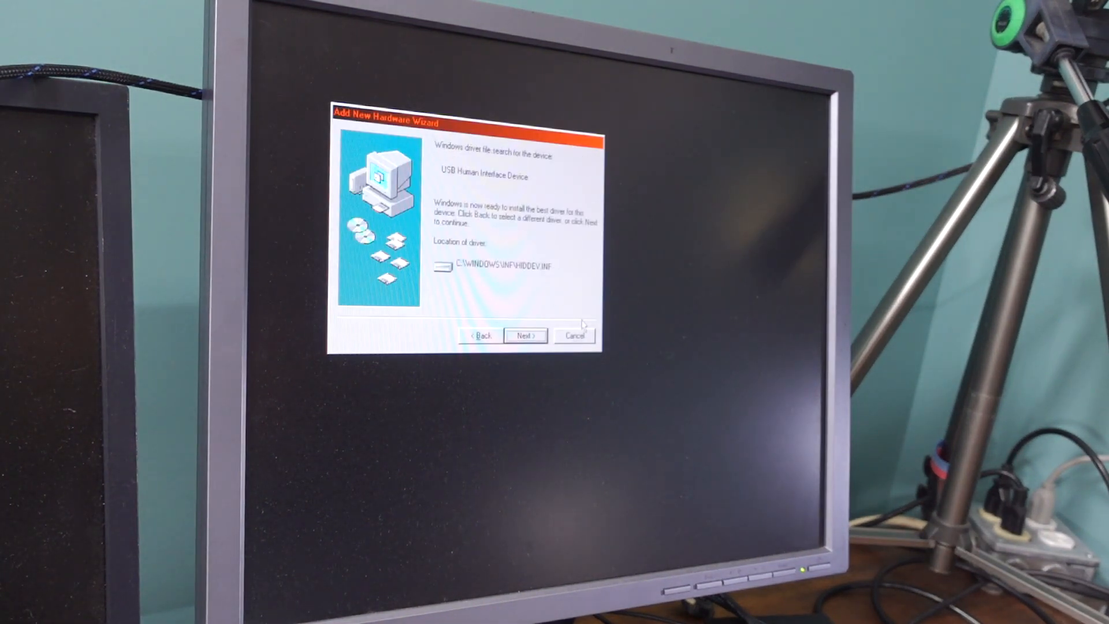
{"action": "left_click", "coordinate": [525, 336]}
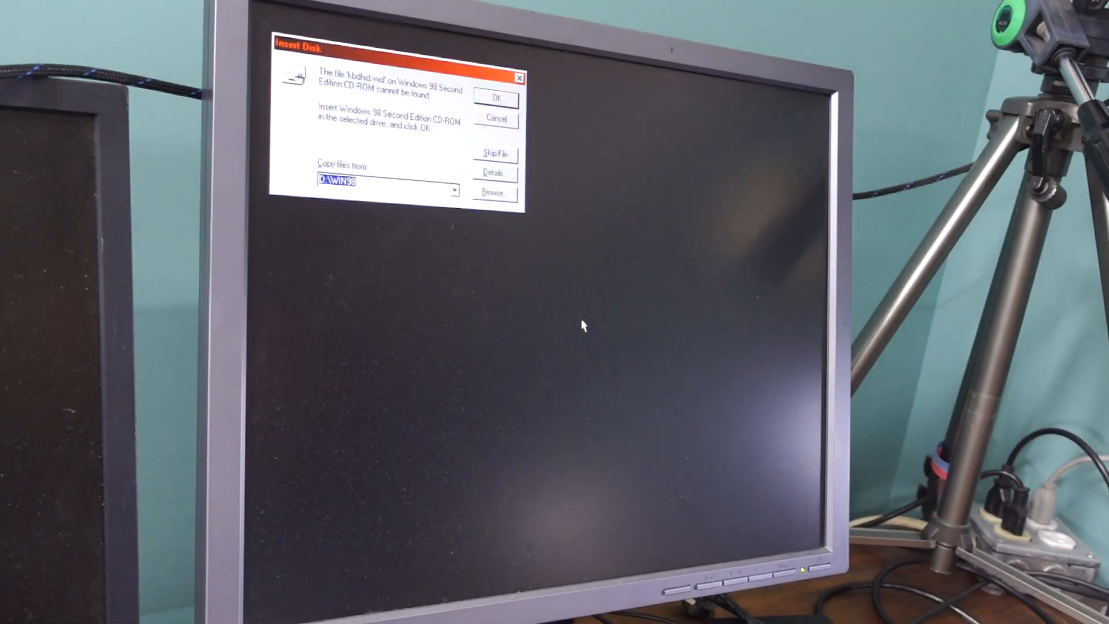
Browse to C:\windows\SYSTEM and supply kbdhid.vxd for the install.
{"action": "left_click", "coordinate": [494, 193]}
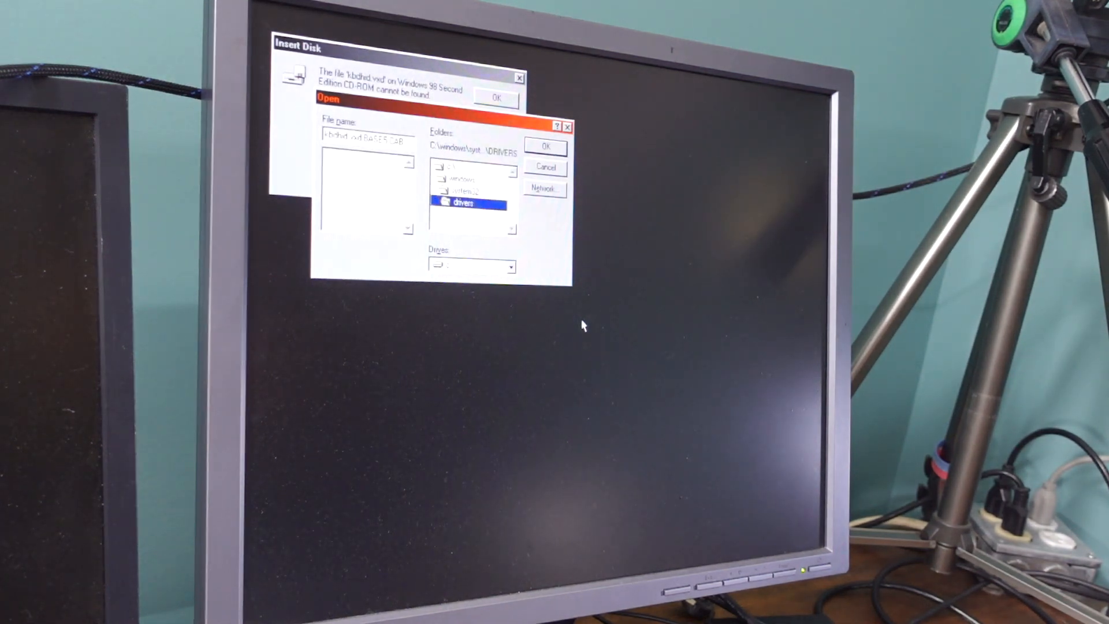
{"action": "double_click", "coordinate": [461, 178]}
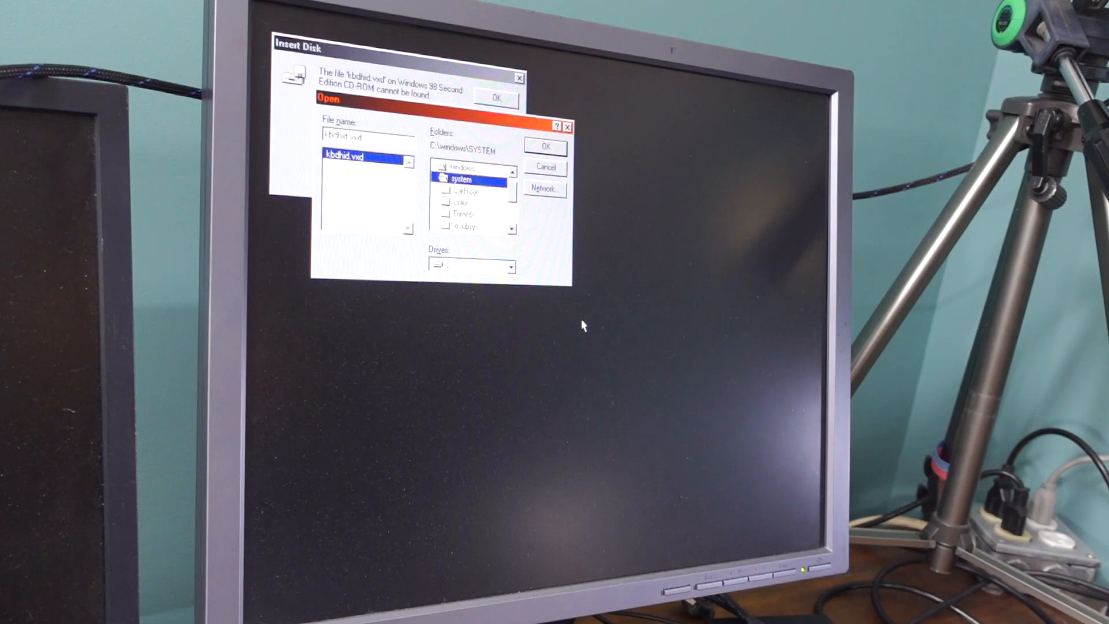
{"action": "left_click", "coordinate": [472, 266]}
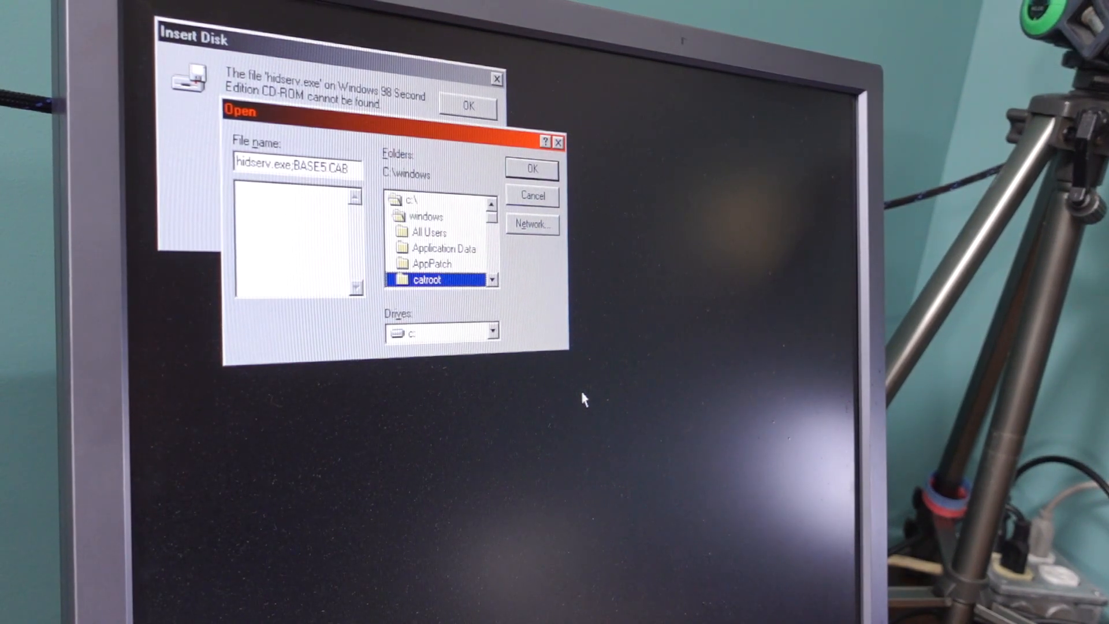
Browse the Windows folder for hidserv.exe and dismiss the remaining Insert Disk prompts.
{"action": "left_click", "coordinate": [531, 197]}
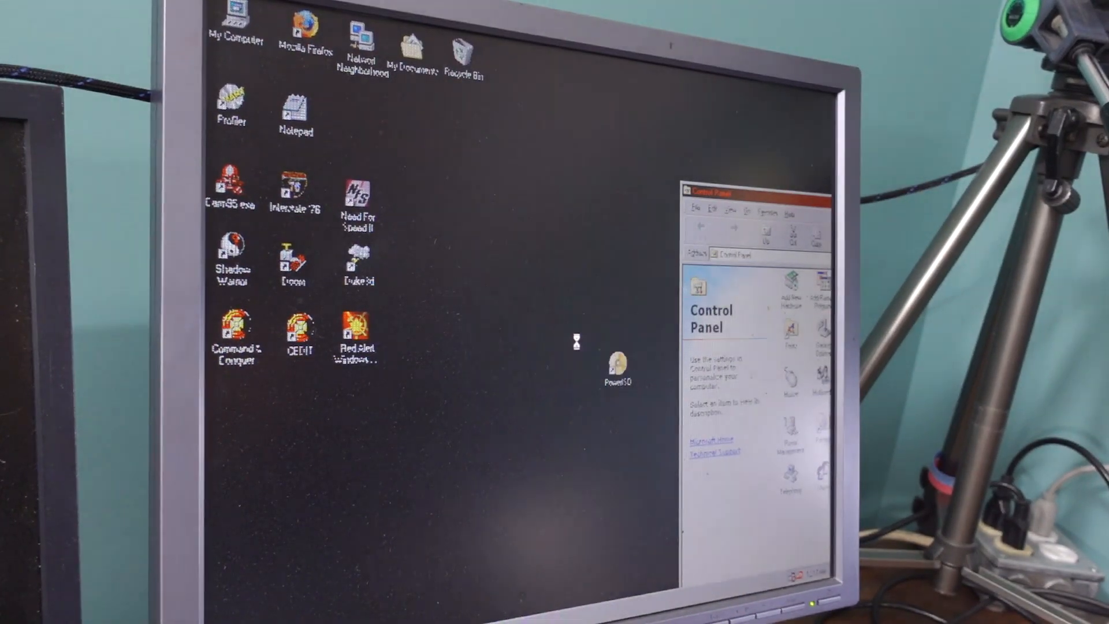
{"action": "mouse_move", "coordinate": [623, 198]}
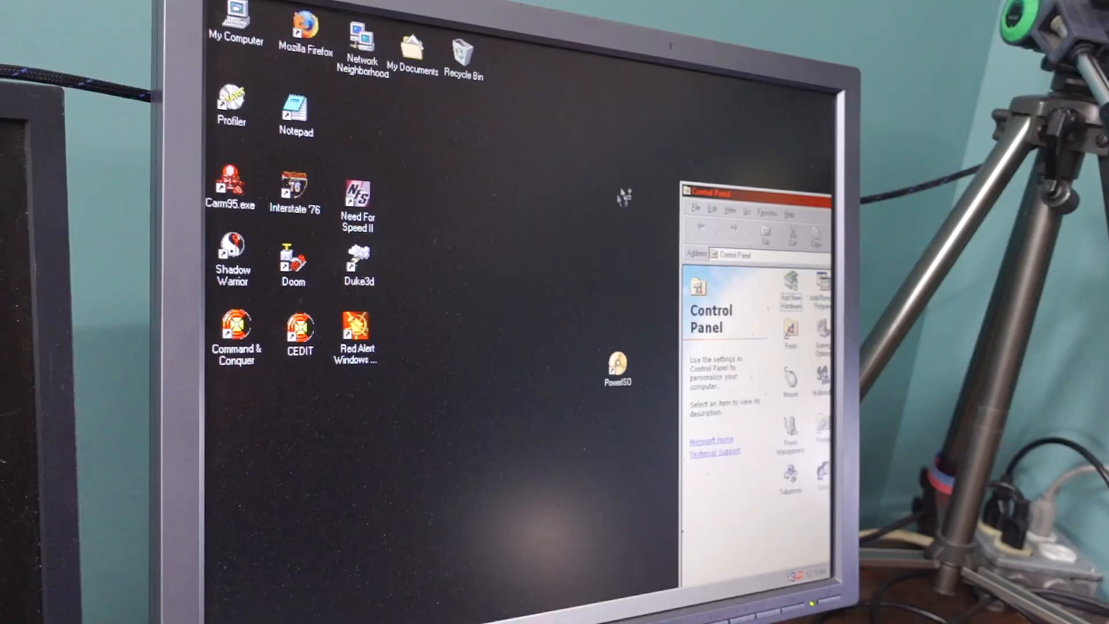
Review COM1, COM2 and the ECP Printer Port under Ports, then close System Properties.
{"action": "right_click", "coordinate": [622, 194]}
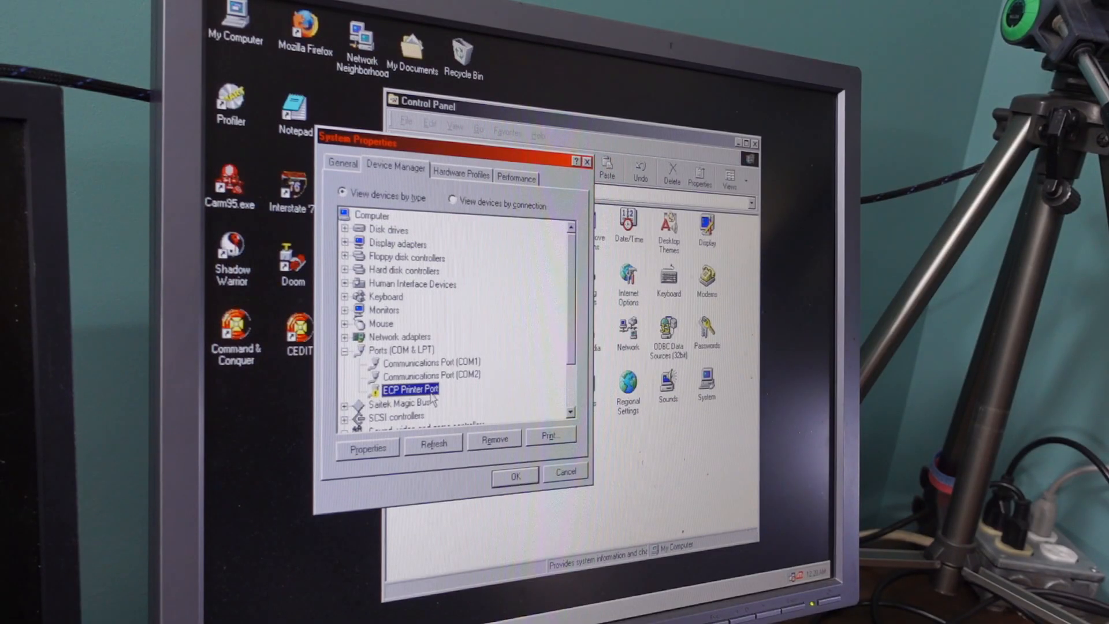
{"action": "left_click", "coordinate": [565, 472]}
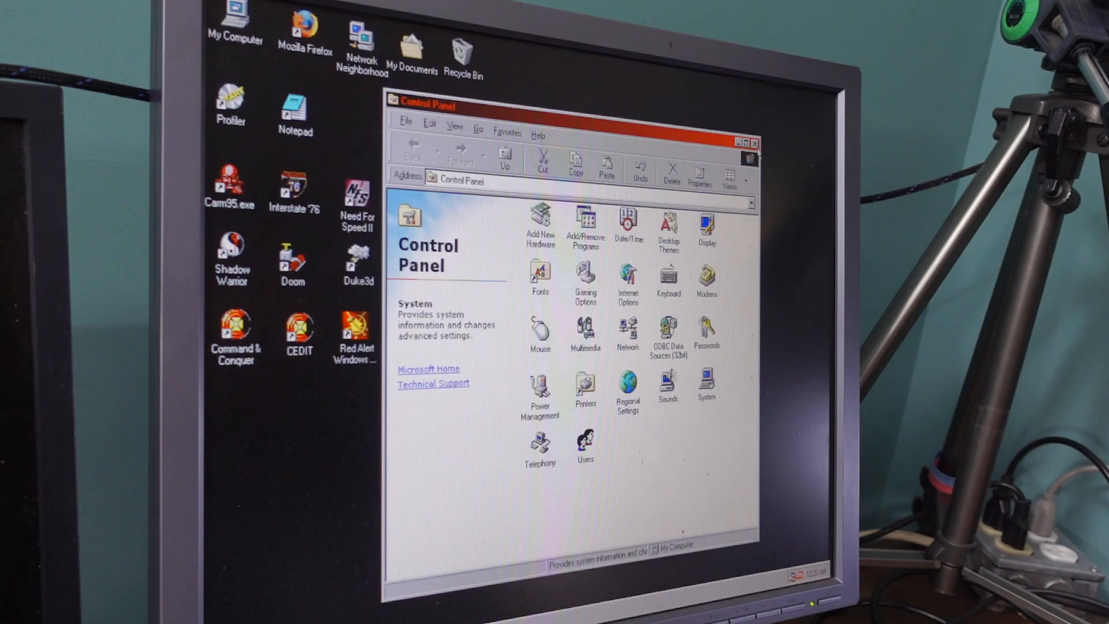
Reopen Control Panel and System Properties to check the Creative Sound Blaster 16 or AWE-32 entry.
{"action": "left_click", "coordinate": [755, 143]}
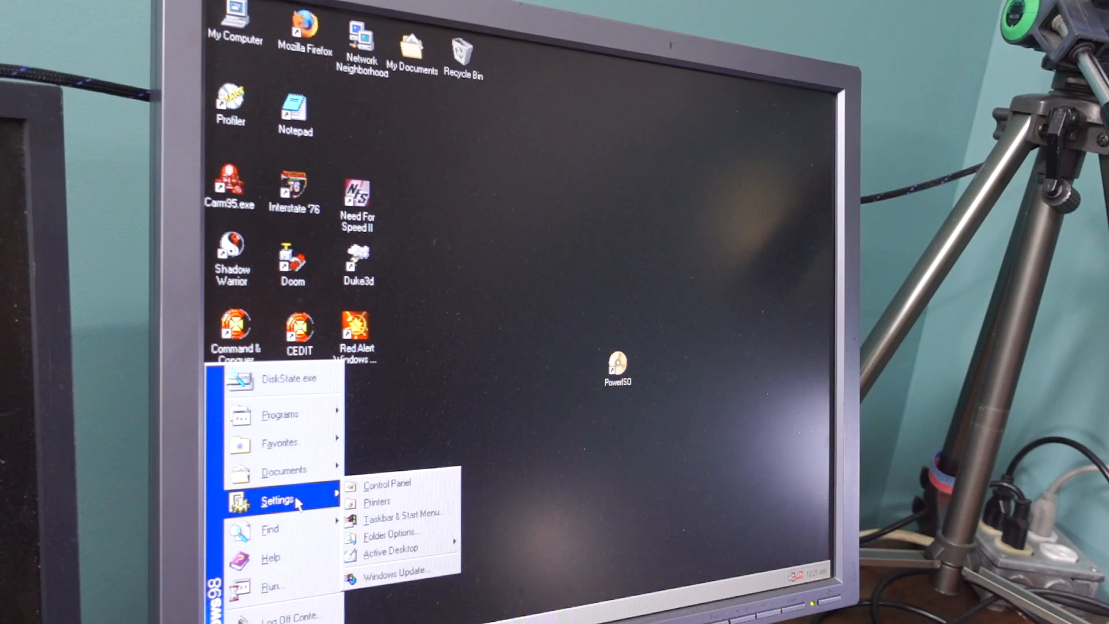
{"action": "left_click", "coordinate": [388, 483]}
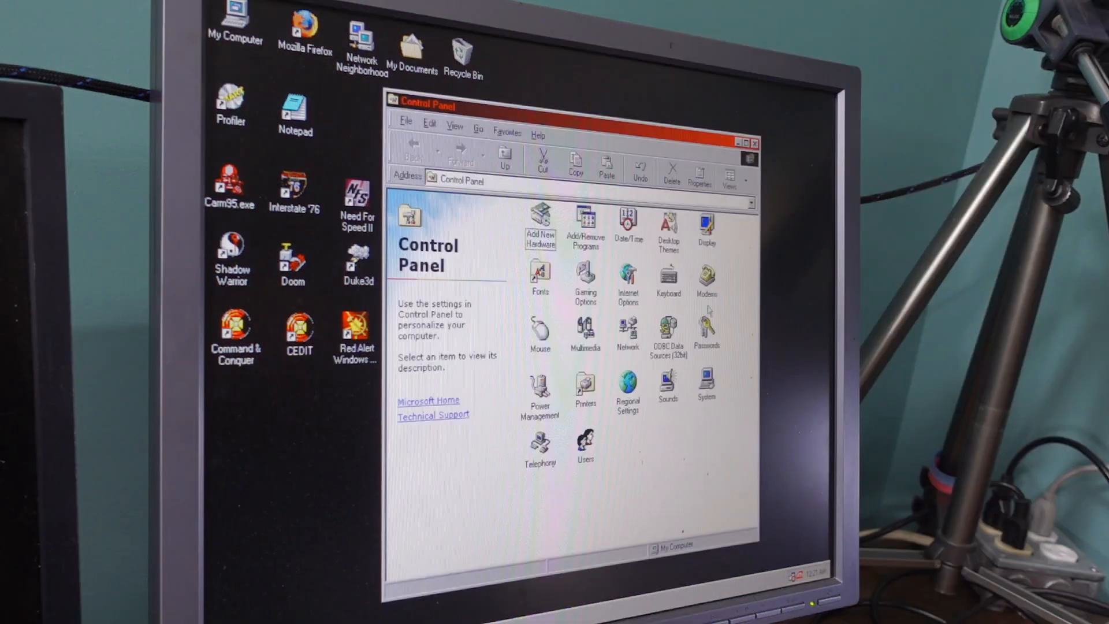
{"action": "double_click", "coordinate": [666, 382]}
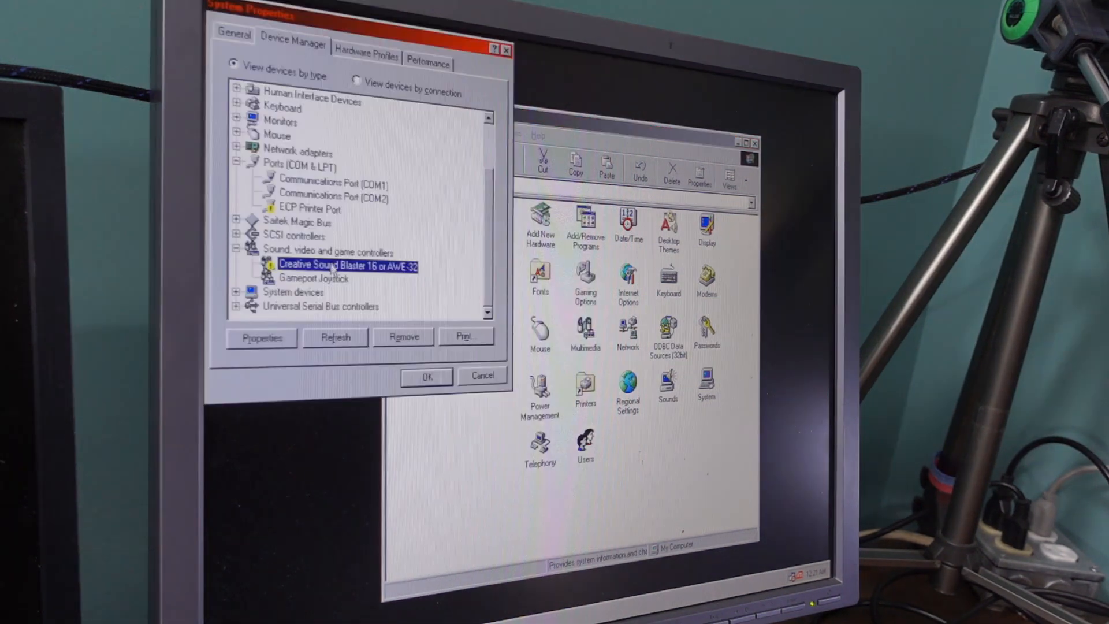
{"action": "mouse_move", "coordinate": [340, 279]}
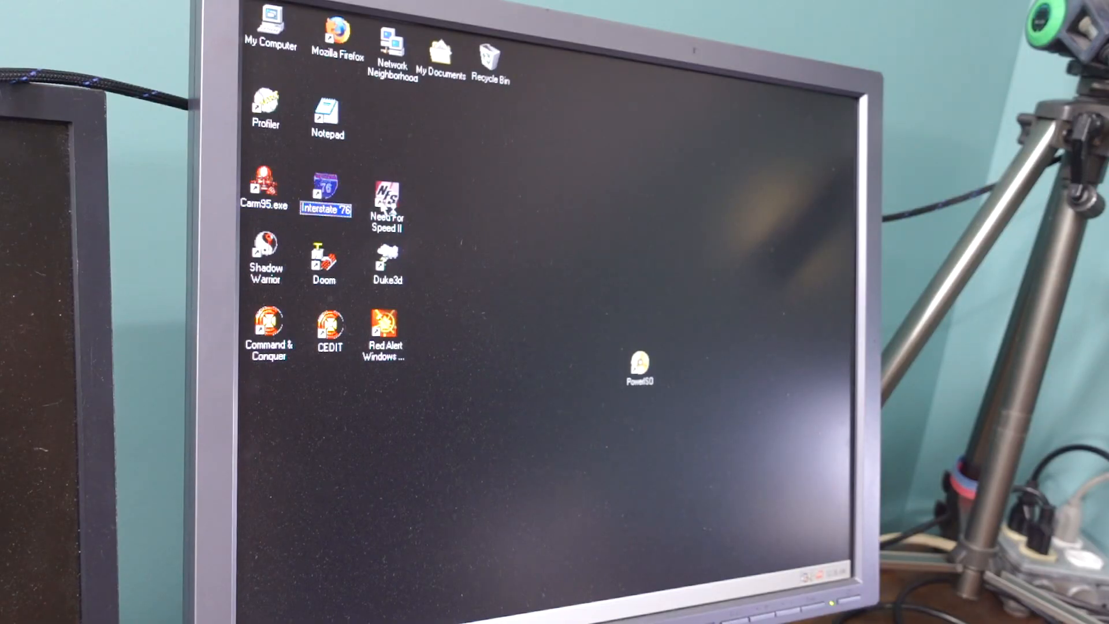
Look over the Doom, Duke Nukem 3D and Red Alert shortcuts, then launch Duke Nukem 3D.
{"action": "left_click", "coordinate": [324, 257]}
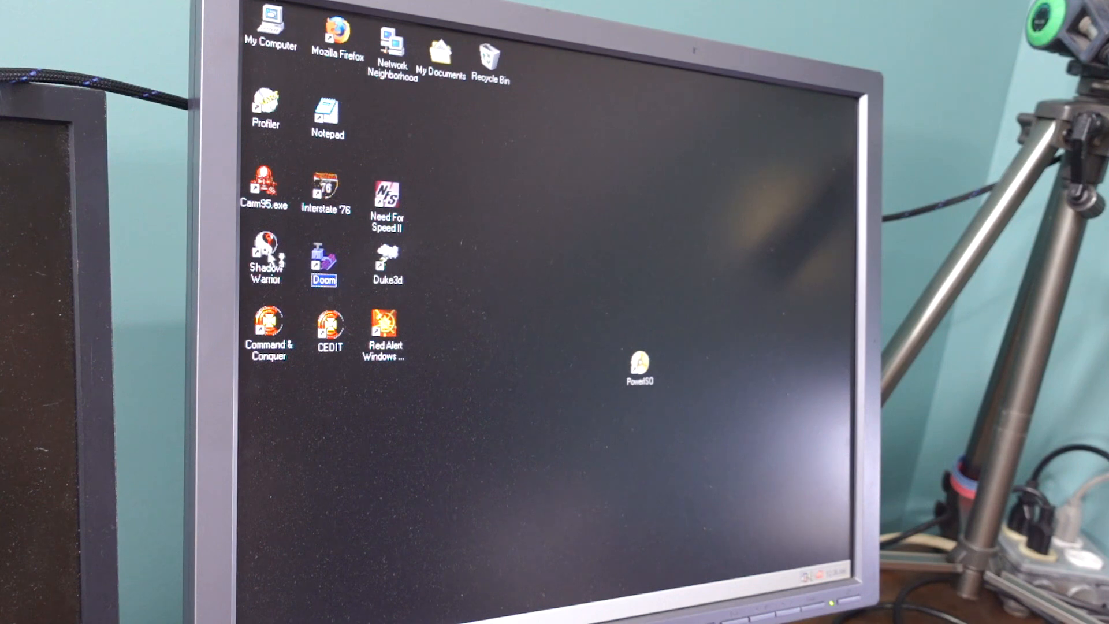
{"action": "left_click", "coordinate": [387, 262]}
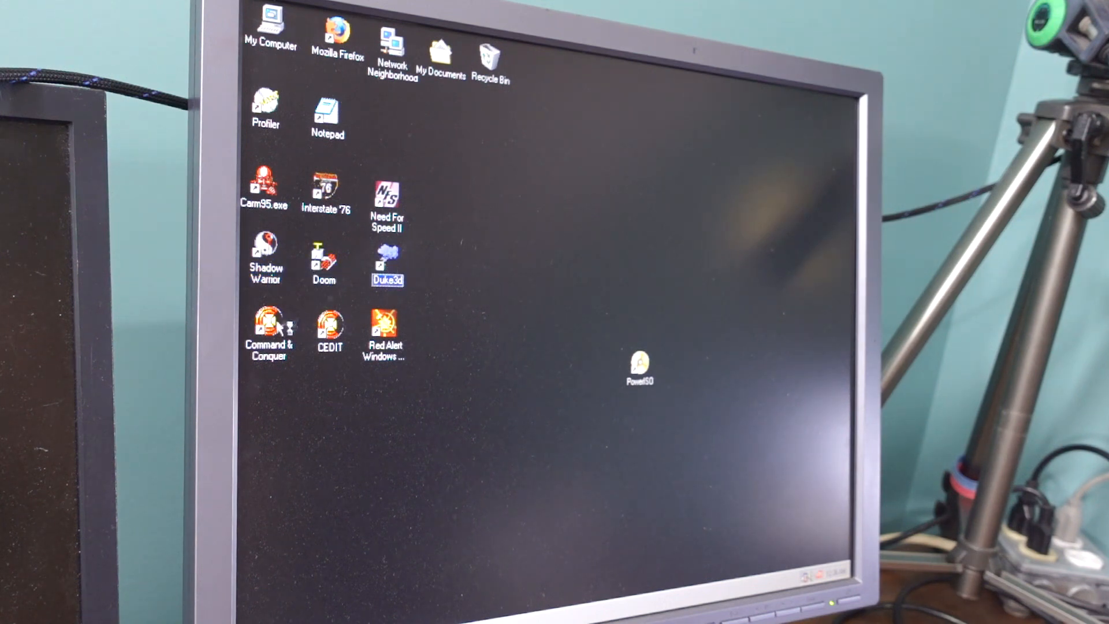
{"action": "left_click", "coordinate": [383, 326]}
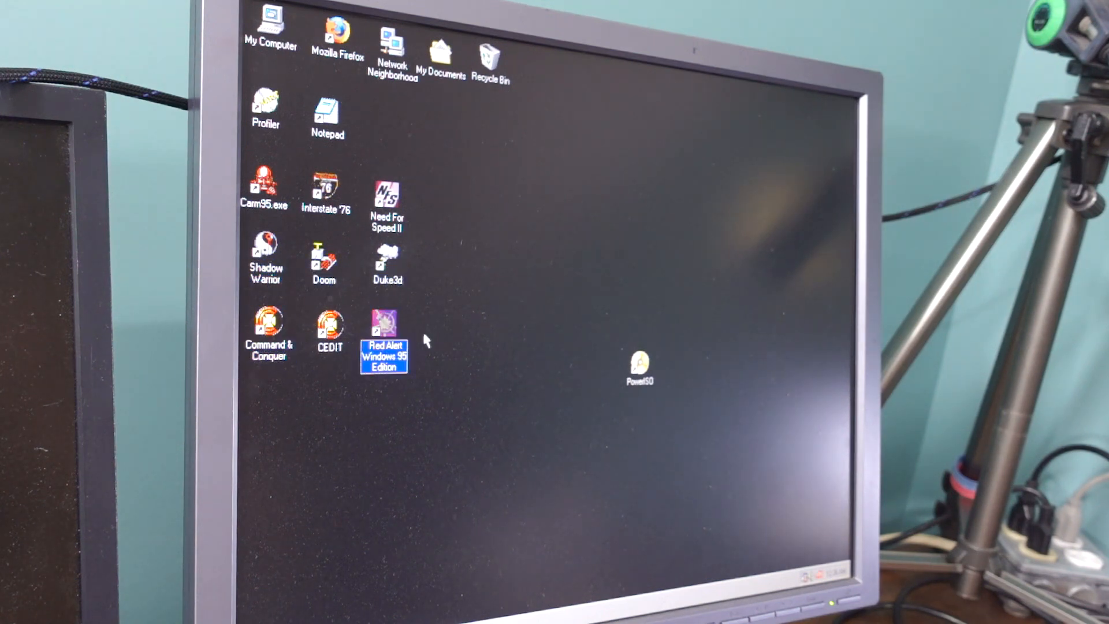
{"action": "left_click", "coordinate": [388, 263]}
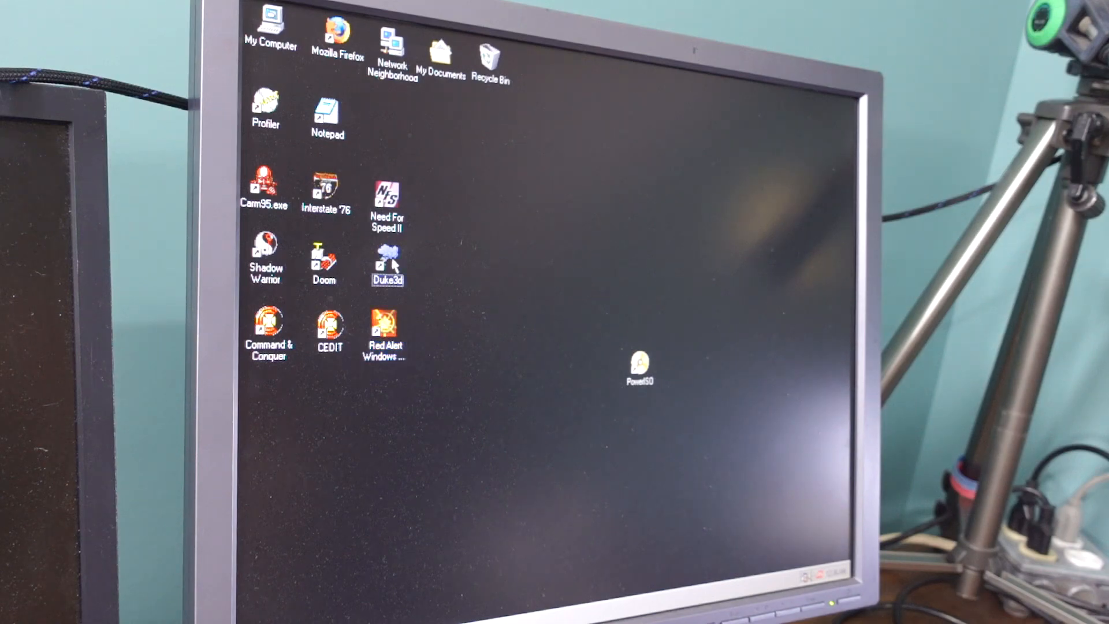
{"action": "double_click", "coordinate": [387, 263]}
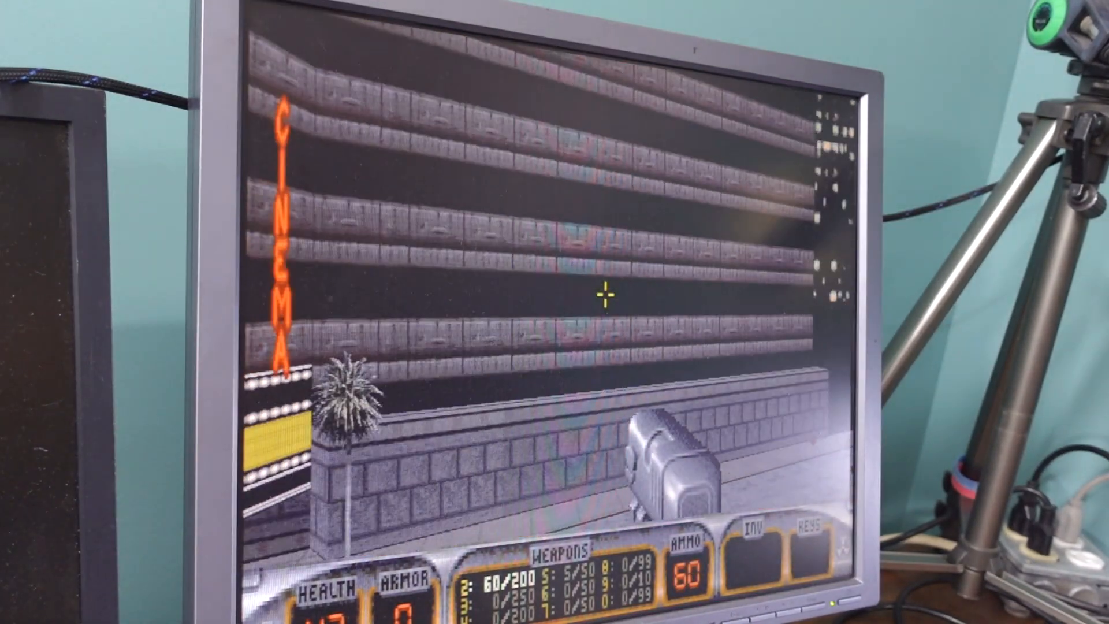
Play the first Duke Nukem 3D level by the cinema, then head for the quit option.
{"action": "key", "text": "Escape"}
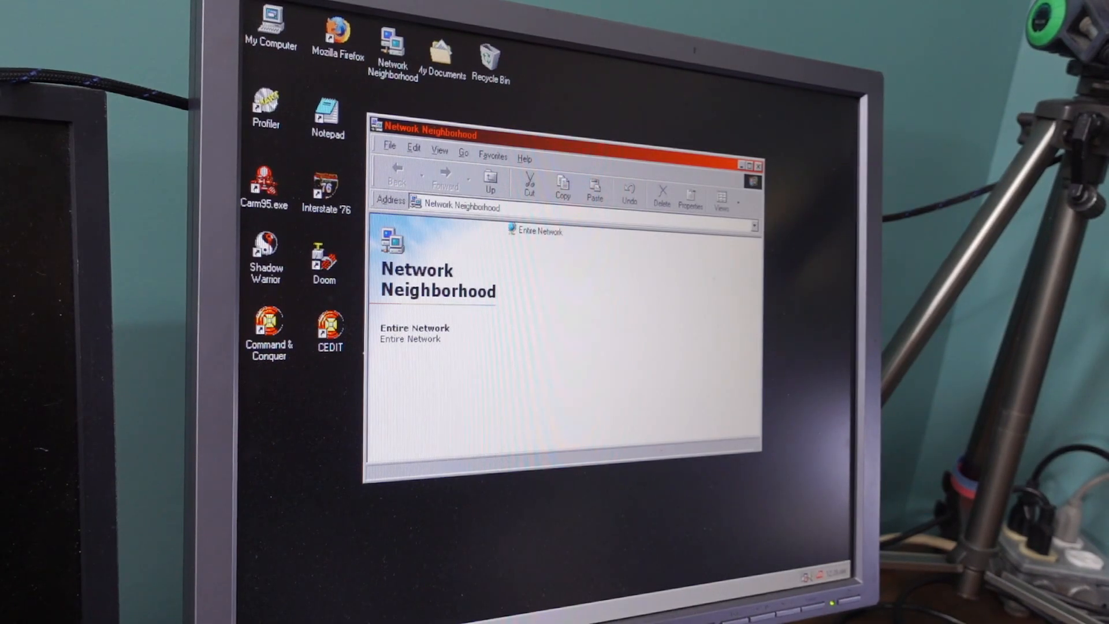
Browse Entire Network in Network Neighborhood and dismiss the 'network is not accessible' error.
{"action": "double_click", "coordinate": [414, 333]}
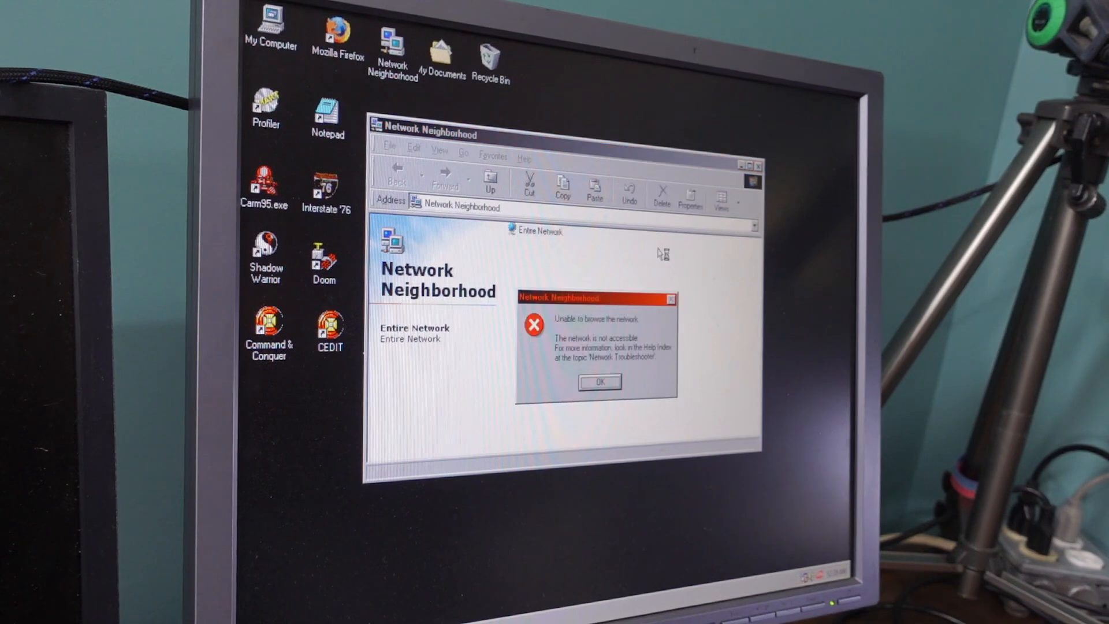
{"action": "left_click", "coordinate": [599, 381]}
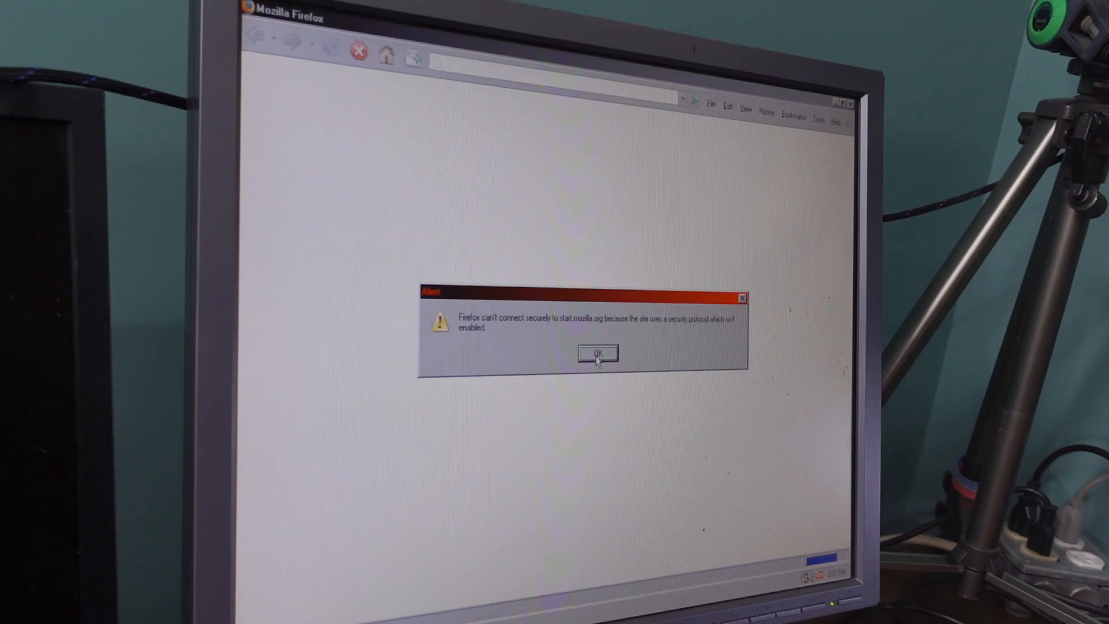
Dismiss the secure connection warning so Facebook loads, then close the failed Software Update notice.
{"action": "left_click", "coordinate": [596, 353]}
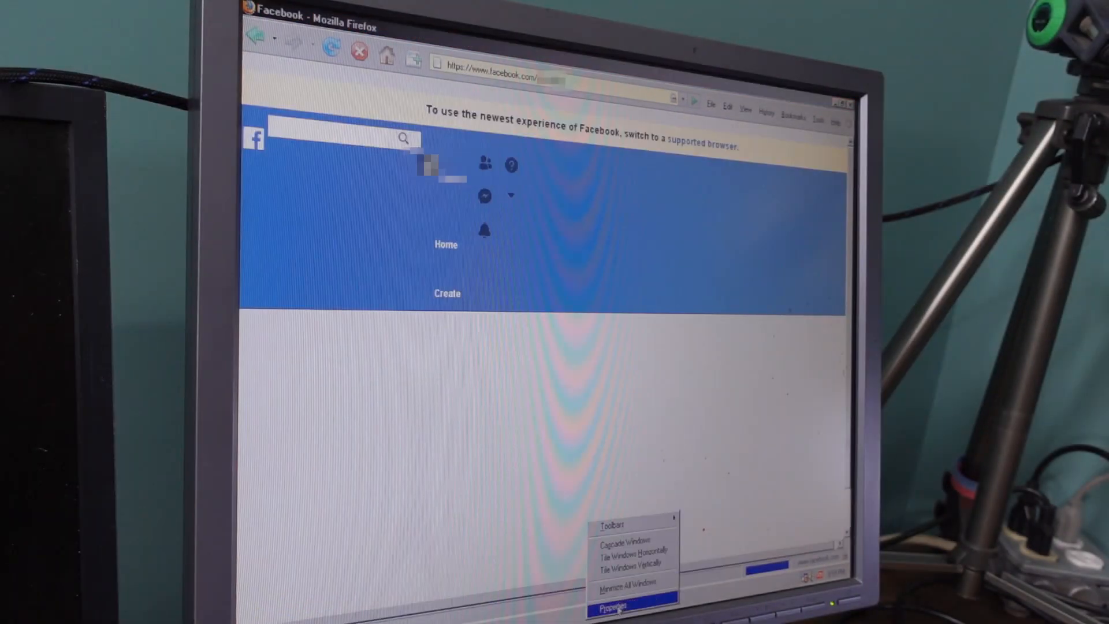
{"action": "mouse_move", "coordinate": [631, 216]}
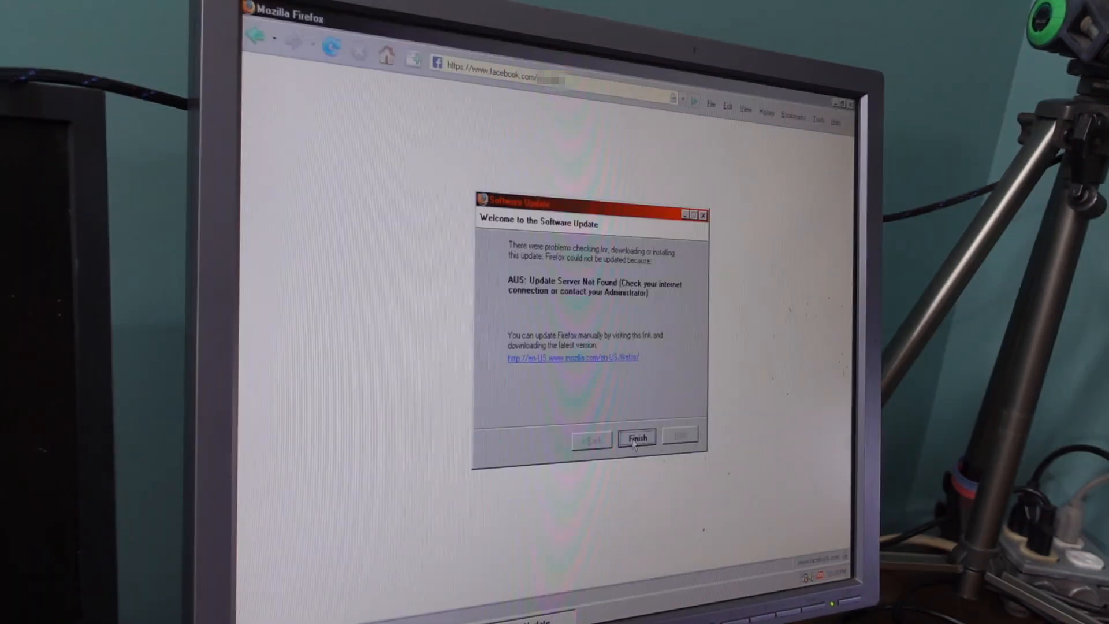
{"action": "left_click", "coordinate": [636, 437]}
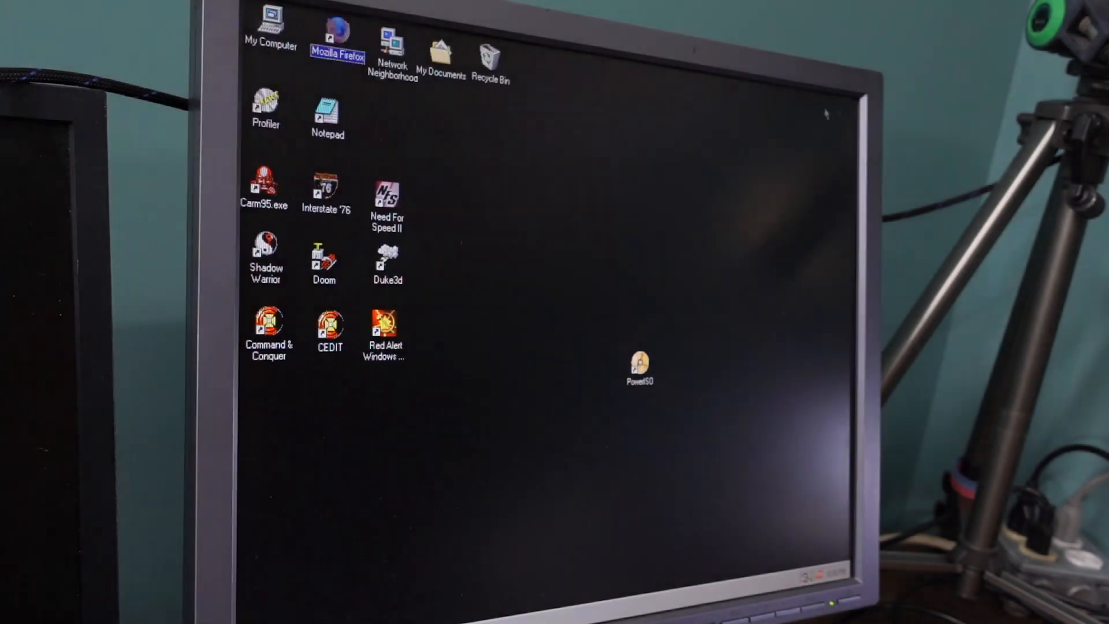
From Network Neighborhood, connect to N2310 with a password, which is rejected as incorrect.
{"action": "double_click", "coordinate": [393, 42]}
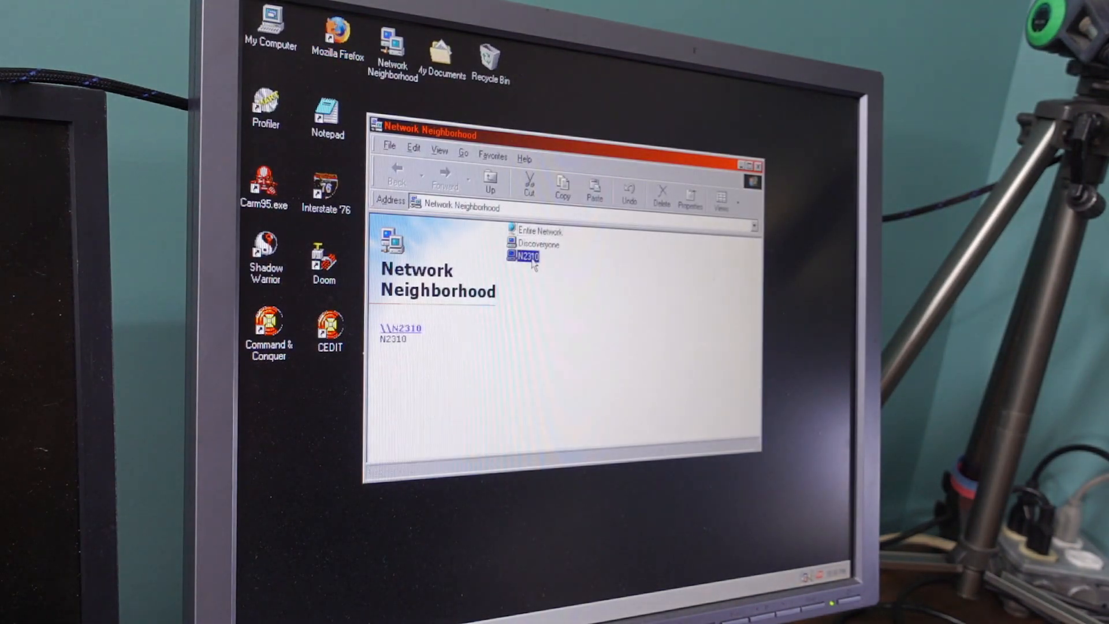
{"action": "double_click", "coordinate": [522, 256]}
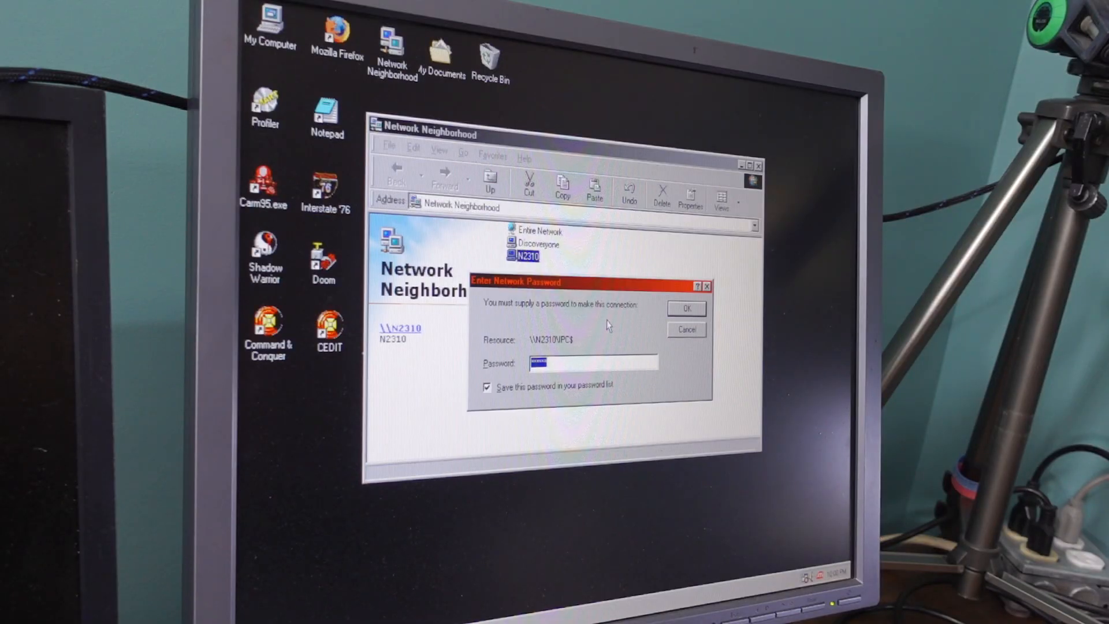
{"action": "left_click", "coordinate": [685, 307]}
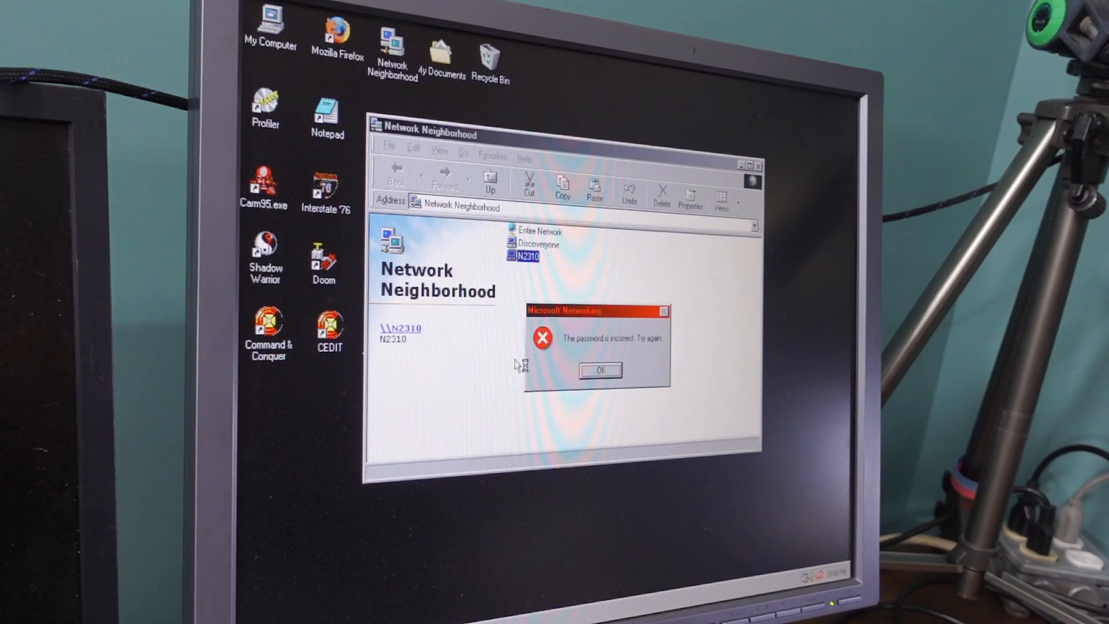
{"action": "right_click", "coordinate": [523, 254]}
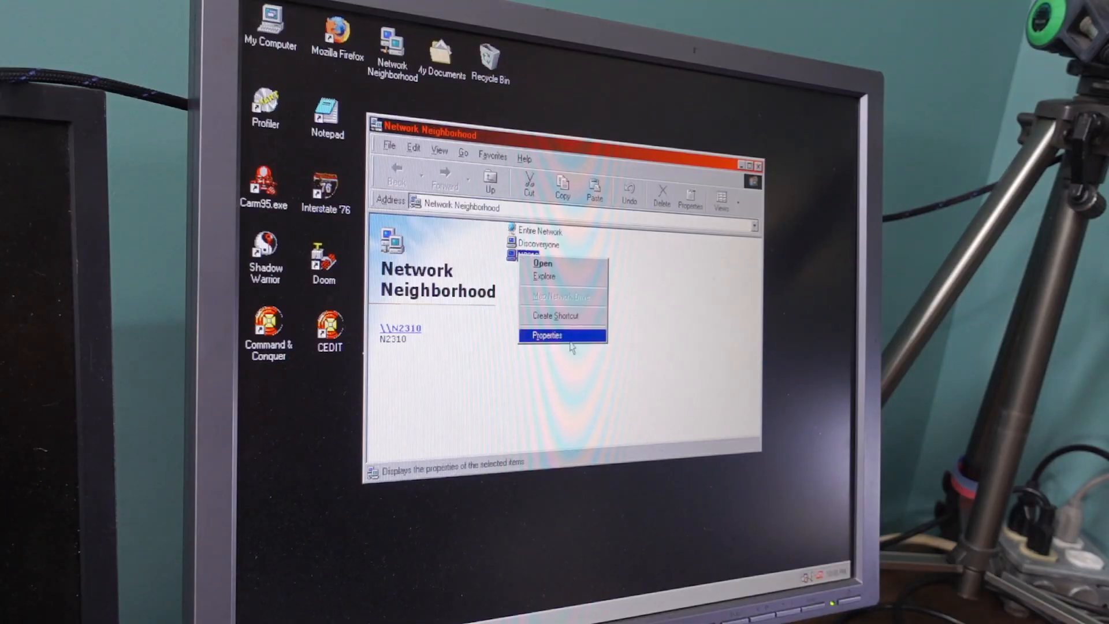